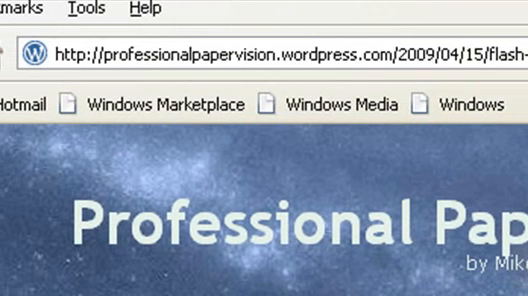
scroll(down, 3)
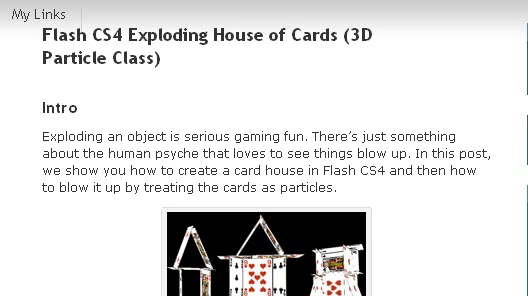
scroll(down, 3)
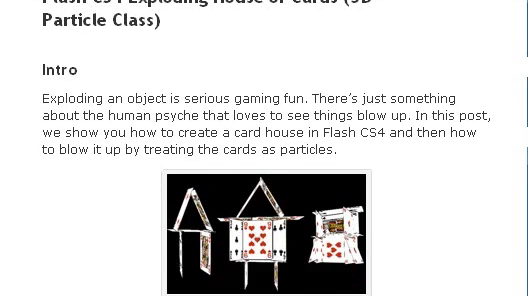
scroll(down, 3)
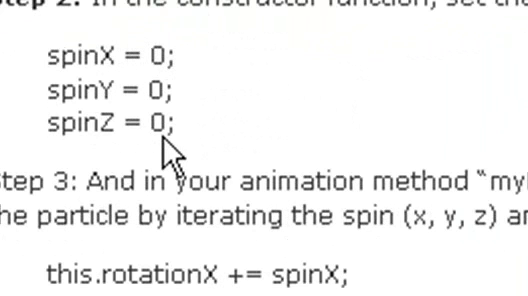
scroll(down, 3)
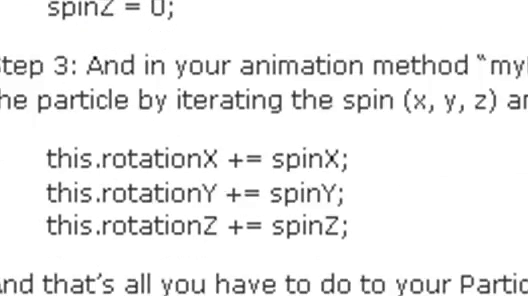
scroll(down, 3)
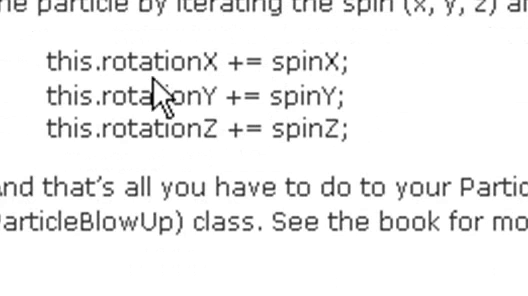
mouse_move(434, 100)
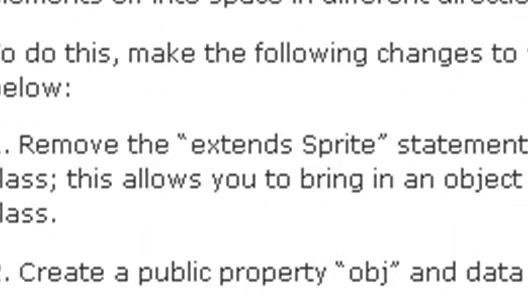
scroll(down, 3)
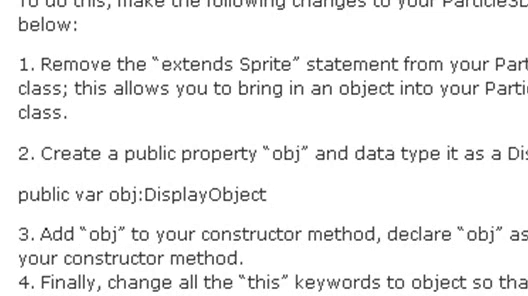
scroll(down, 3)
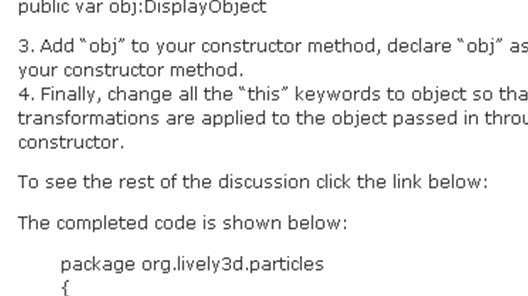
scroll(down, 3)
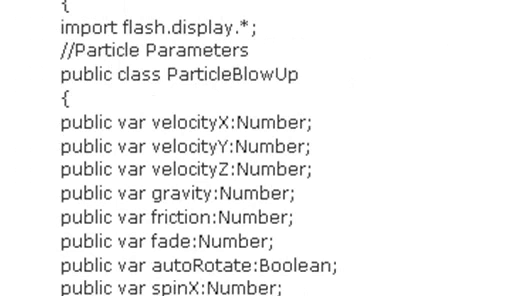
scroll(down, 3)
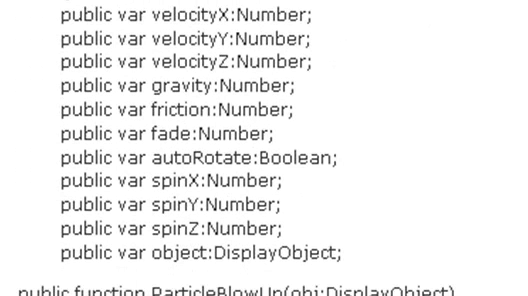
mouse_move(170, 104)
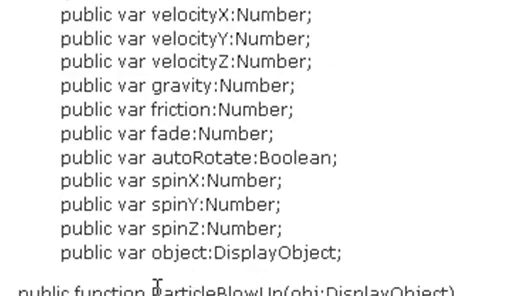
scroll(down, 3)
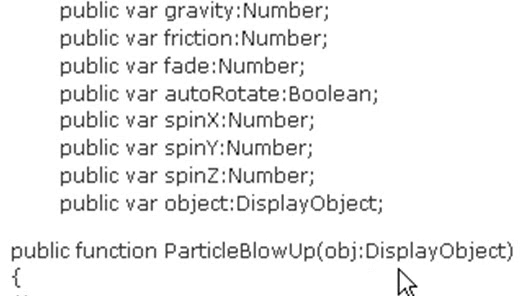
scroll(down, 3)
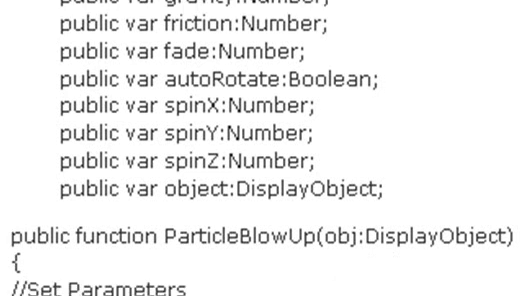
scroll(down, 3)
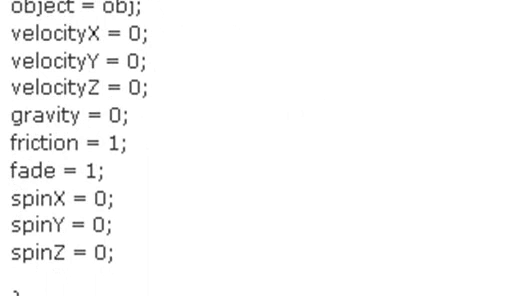
scroll(down, 3)
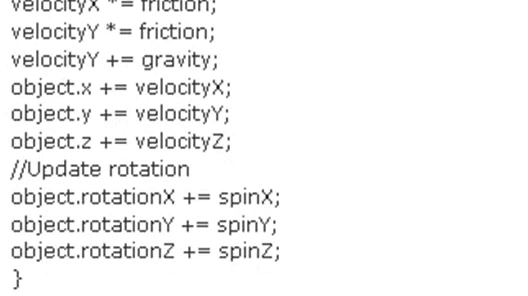
scroll(up, 3)
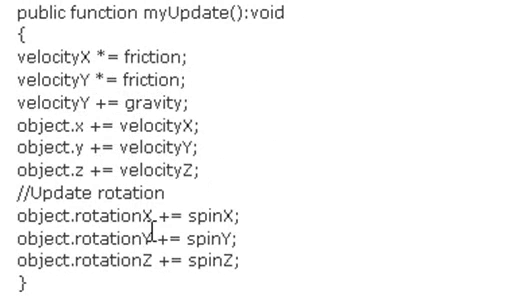
mouse_move(430, 180)
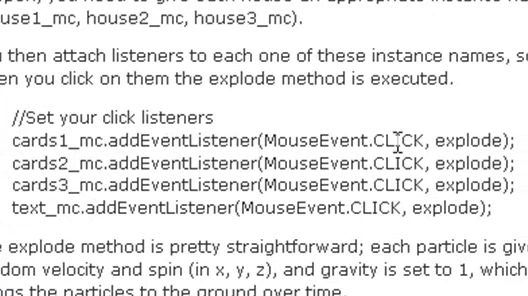
scroll(down, 3)
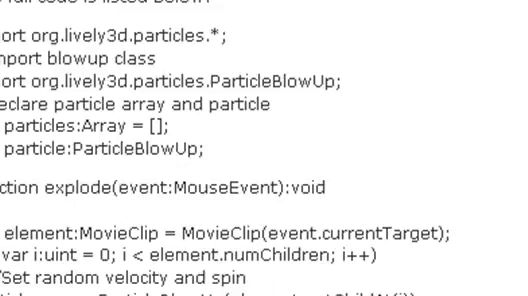
scroll(down, 3)
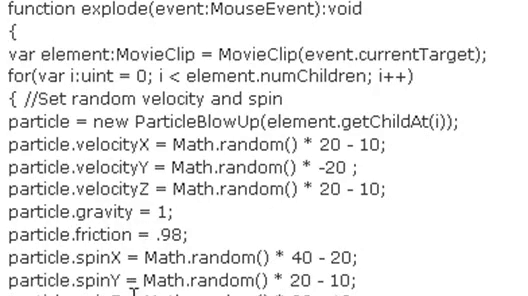
scroll(down, 3)
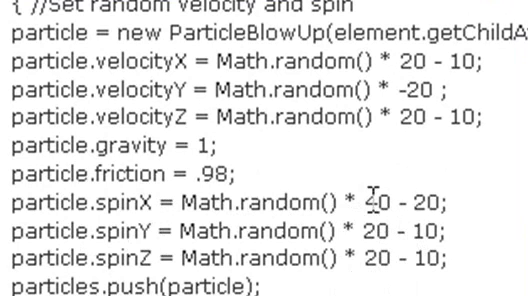
scroll(down, 3)
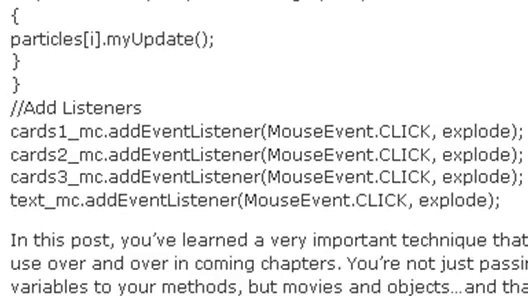
scroll(up, 3)
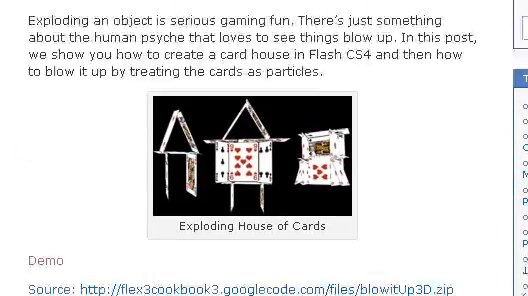
scroll(down, 3)
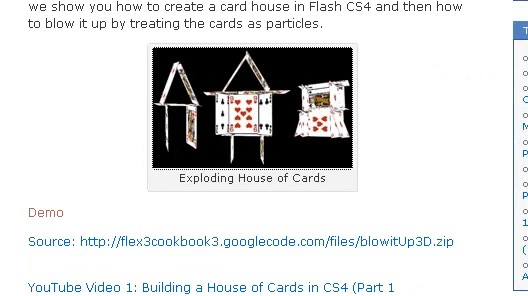